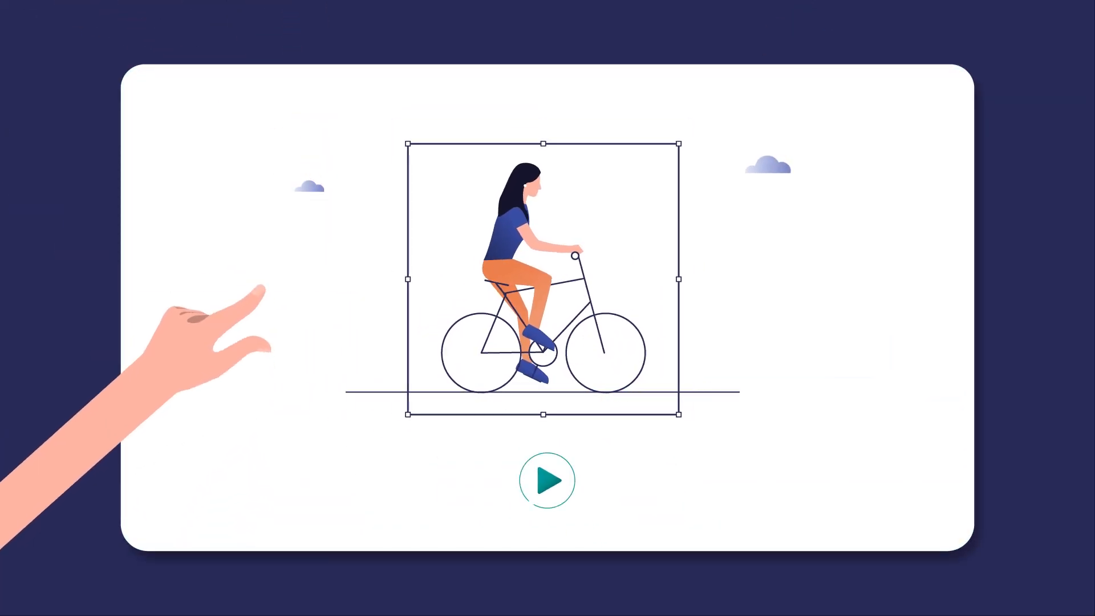
click(547, 481)
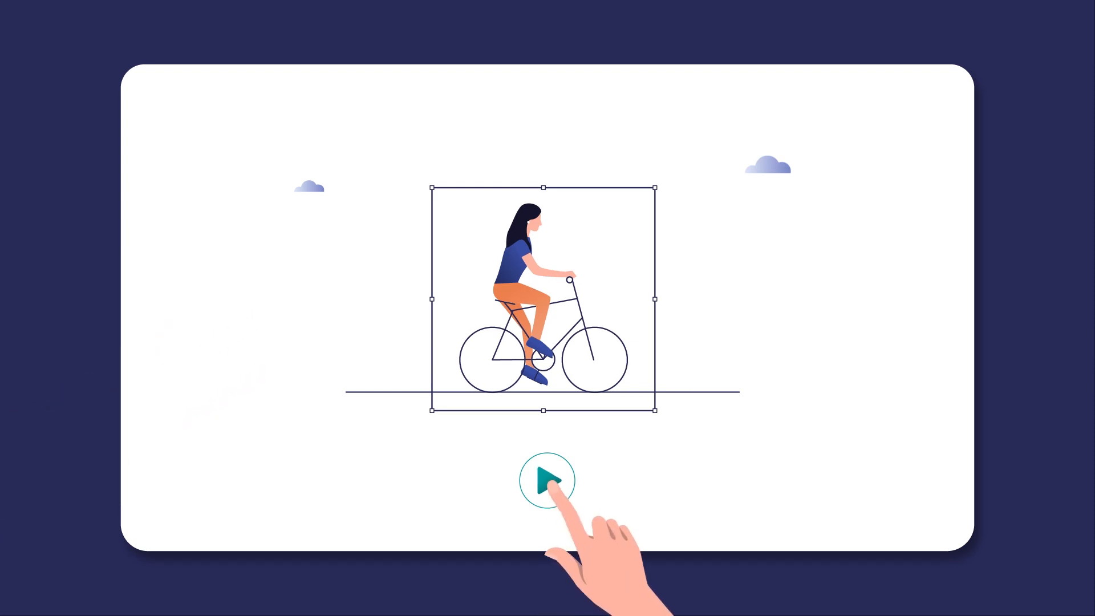
click(547, 479)
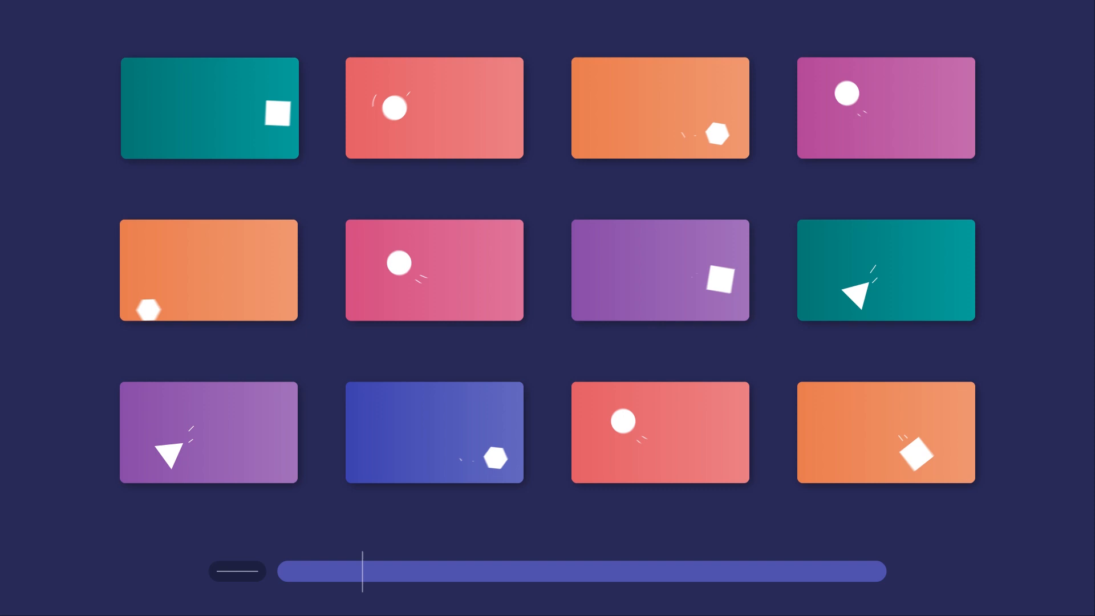
drag(363, 572, 489, 560)
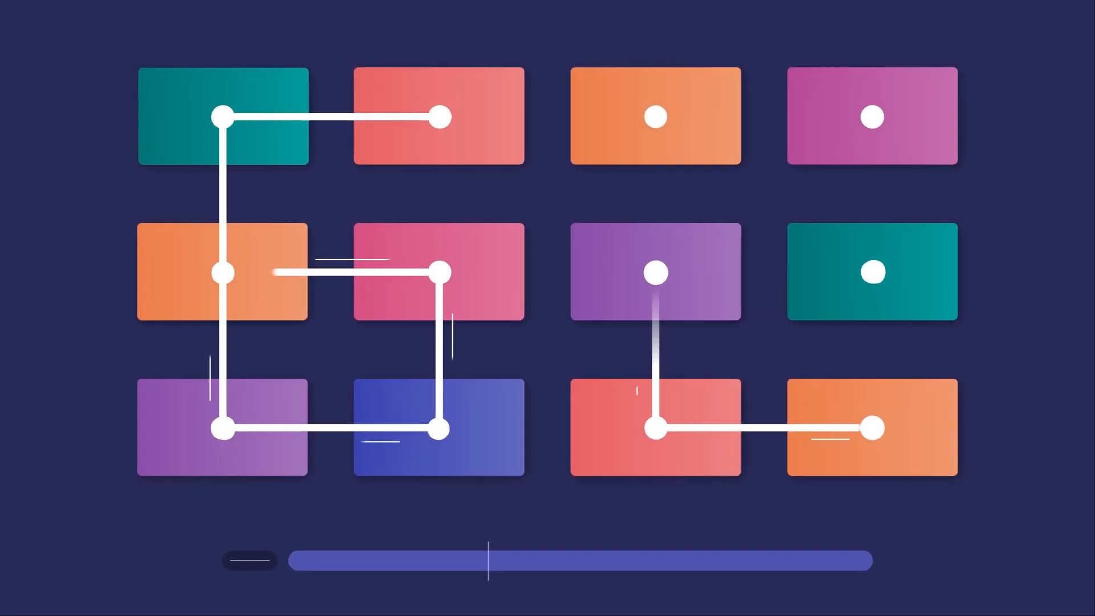